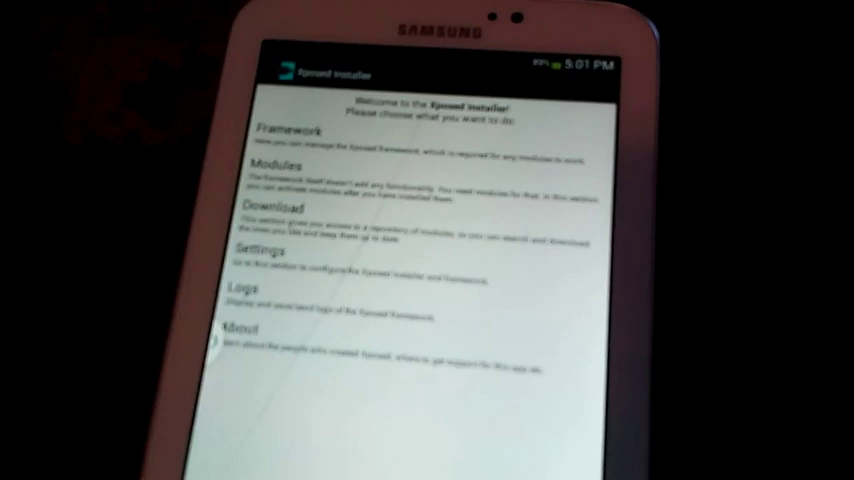
# Step: Open the Framework section showing install/update, uninstall, installation mode and reboot options
pyautogui.click(288, 132)
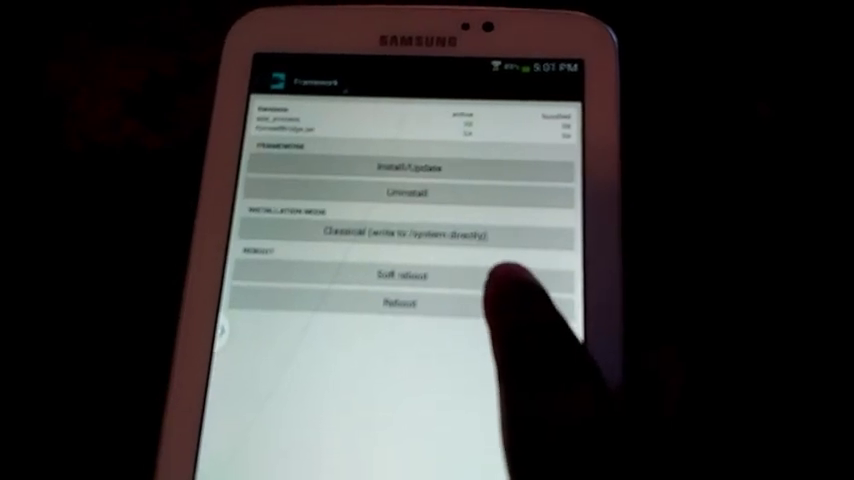
# Step: Reboot the tablet from the Framework screen so the Samsung Galaxy Tab 3 boot screen appears
pyautogui.click(400, 302)
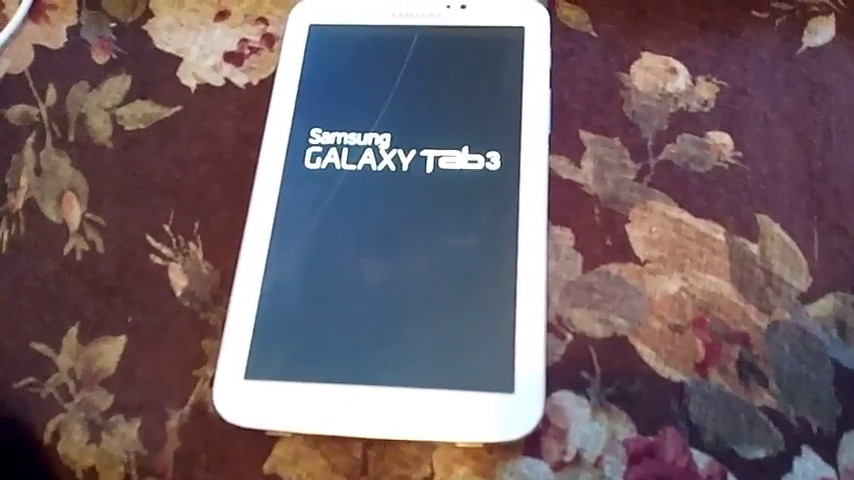